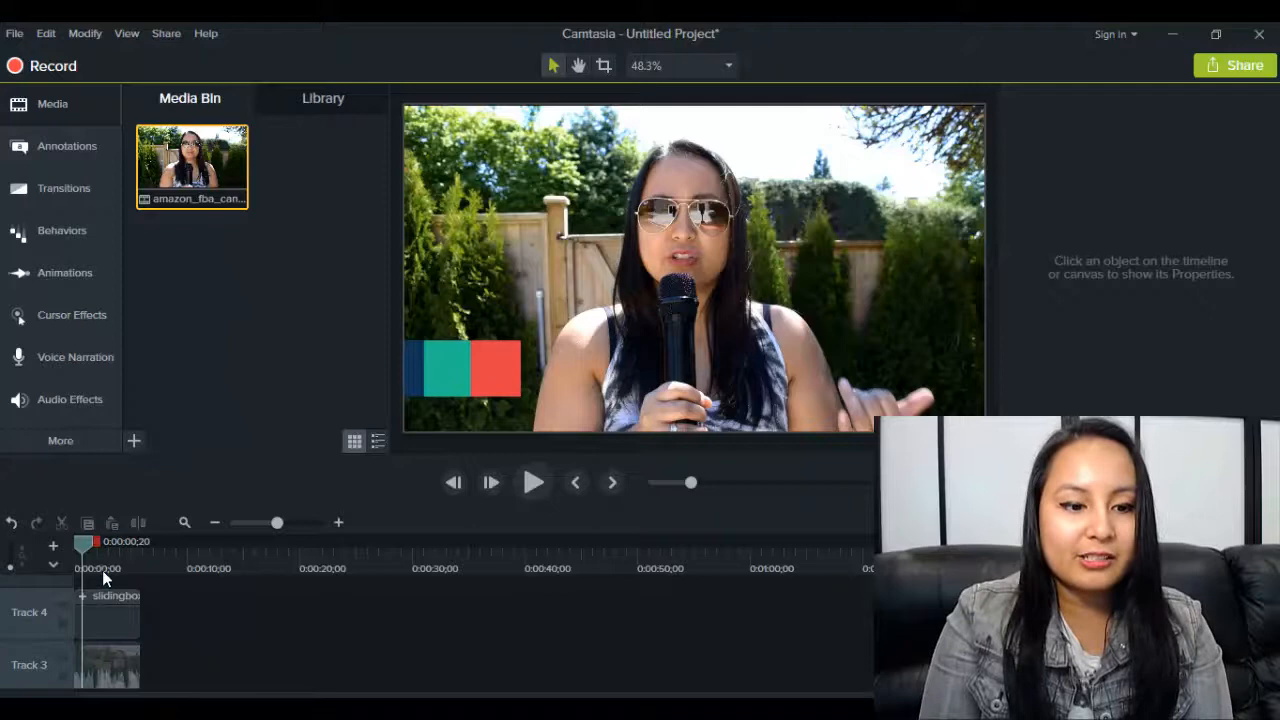
# Step: Preview the clip at about 0:00:02 where the name title appears, then reach the Share menu
pyautogui.moveTo(84, 540); pyautogui.dragTo(104, 540)
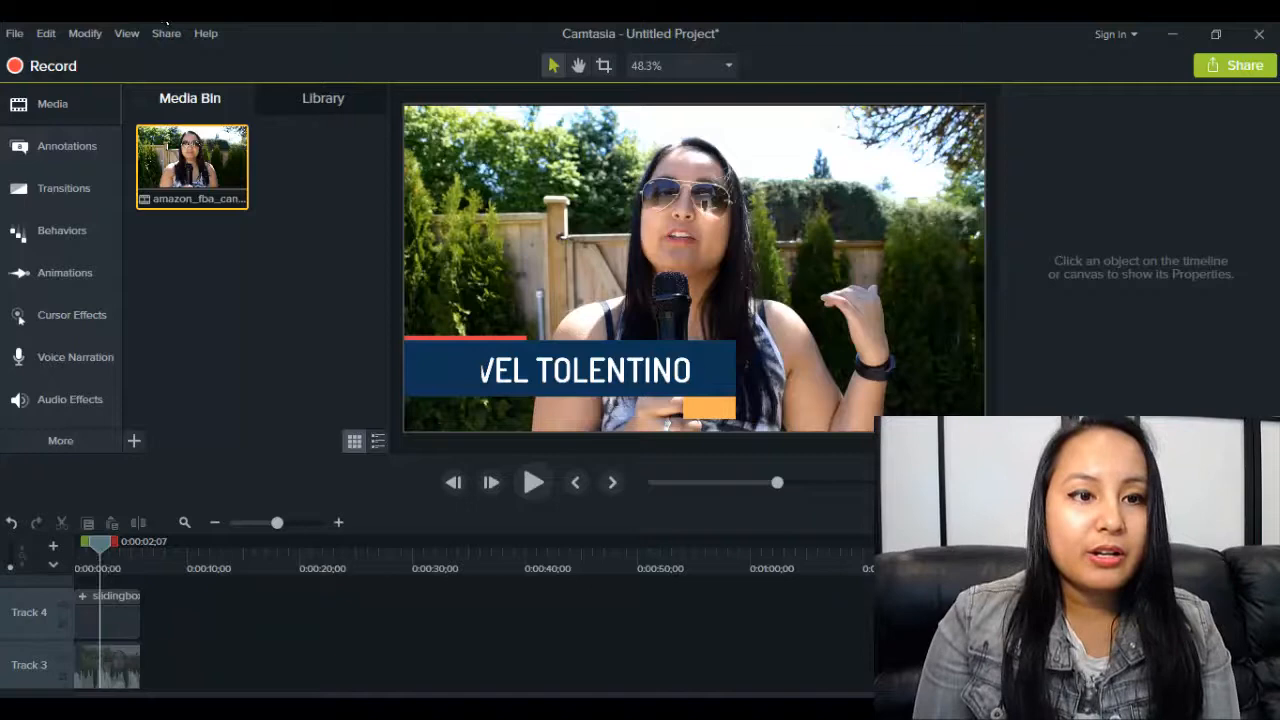
pyautogui.click(166, 32)
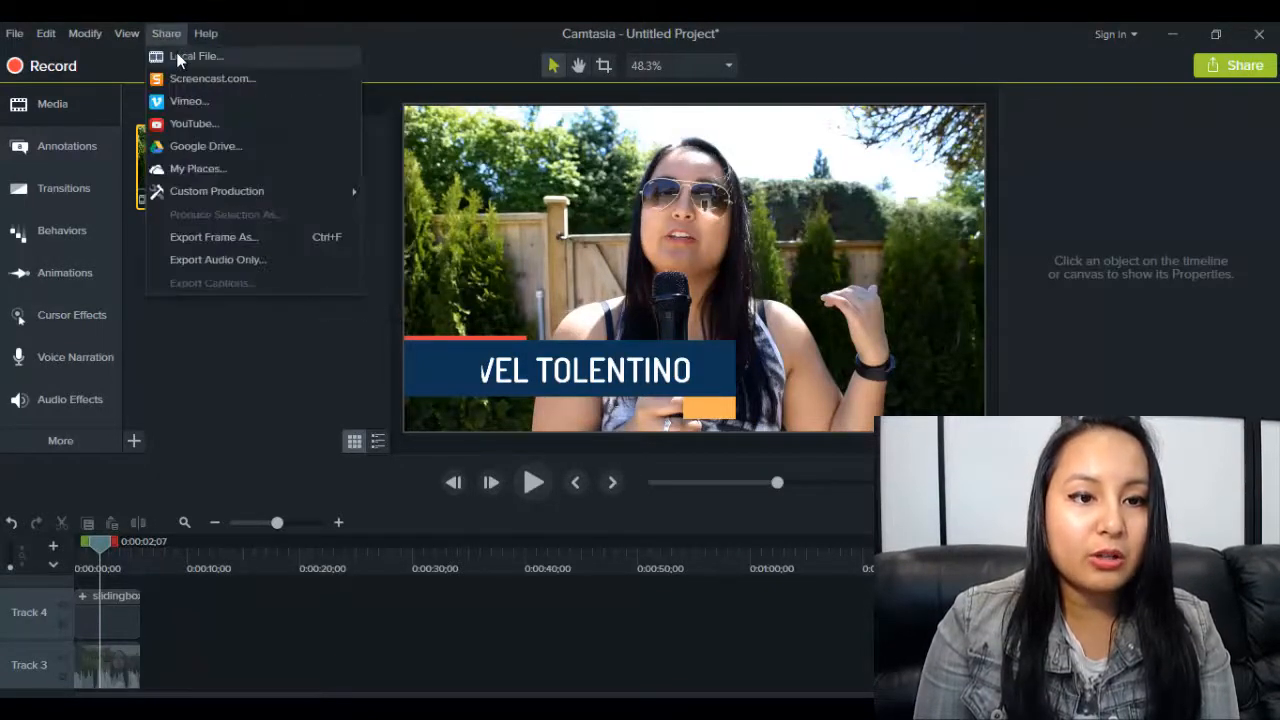
# Step: Produce as a Local File with Custom production settings as the preset
pyautogui.click(196, 56)
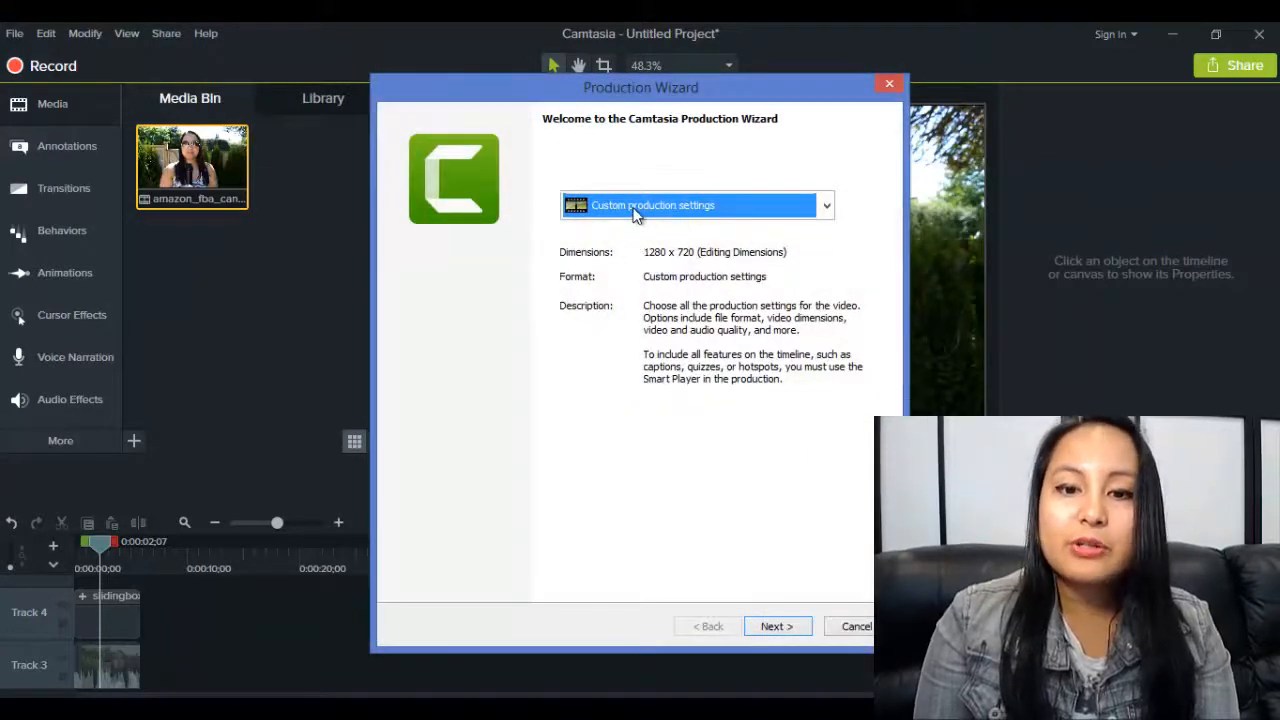
pyautogui.click(826, 204)
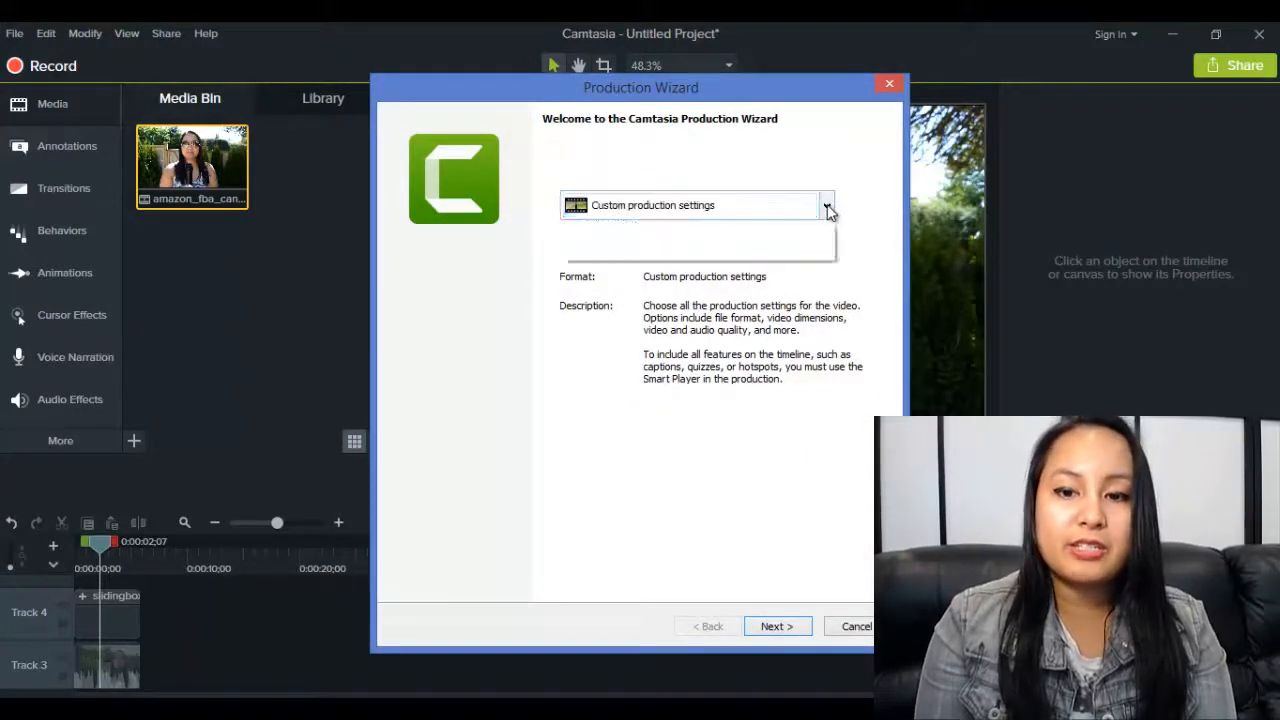
pyautogui.click(826, 204)
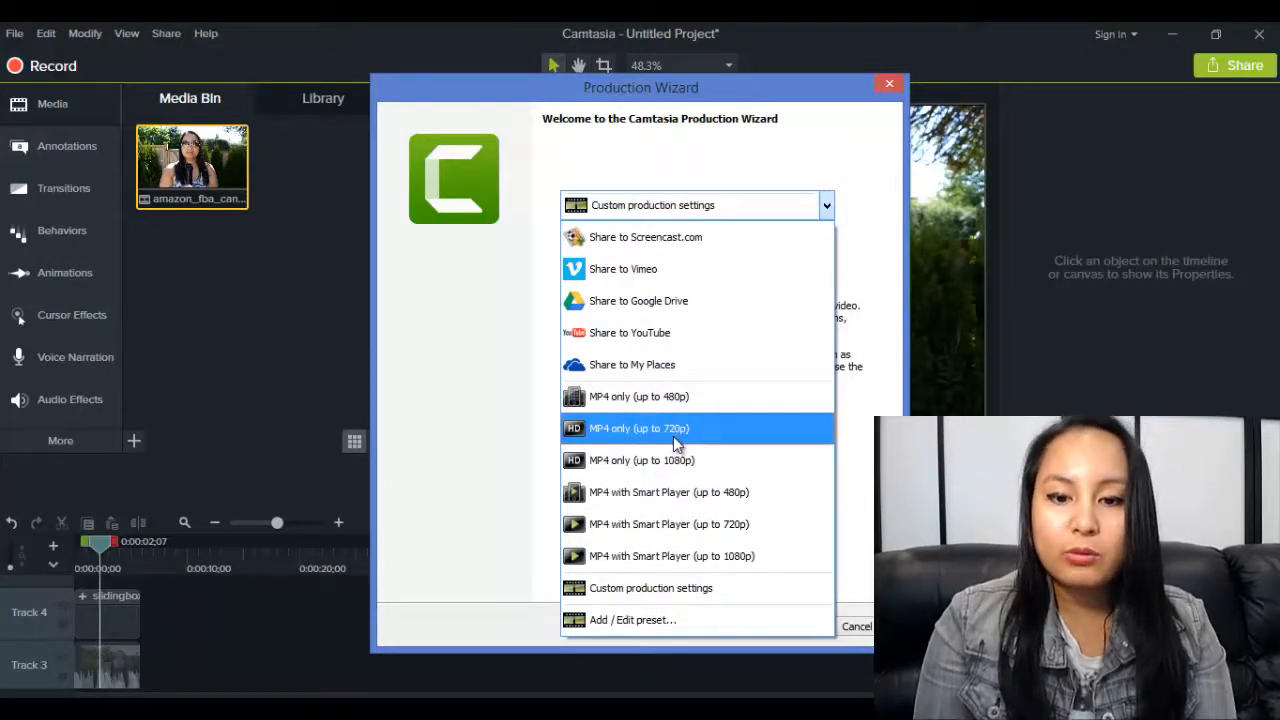
pyautogui.moveTo(696, 556)
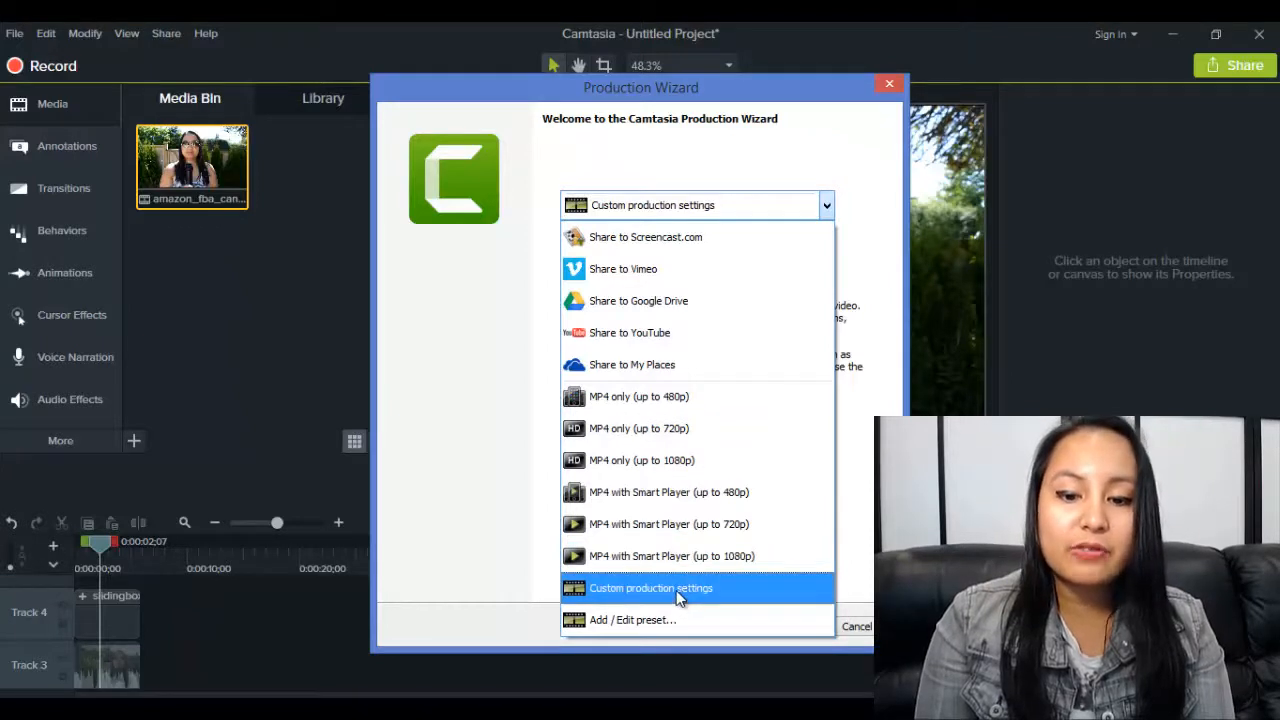
pyautogui.click(650, 588)
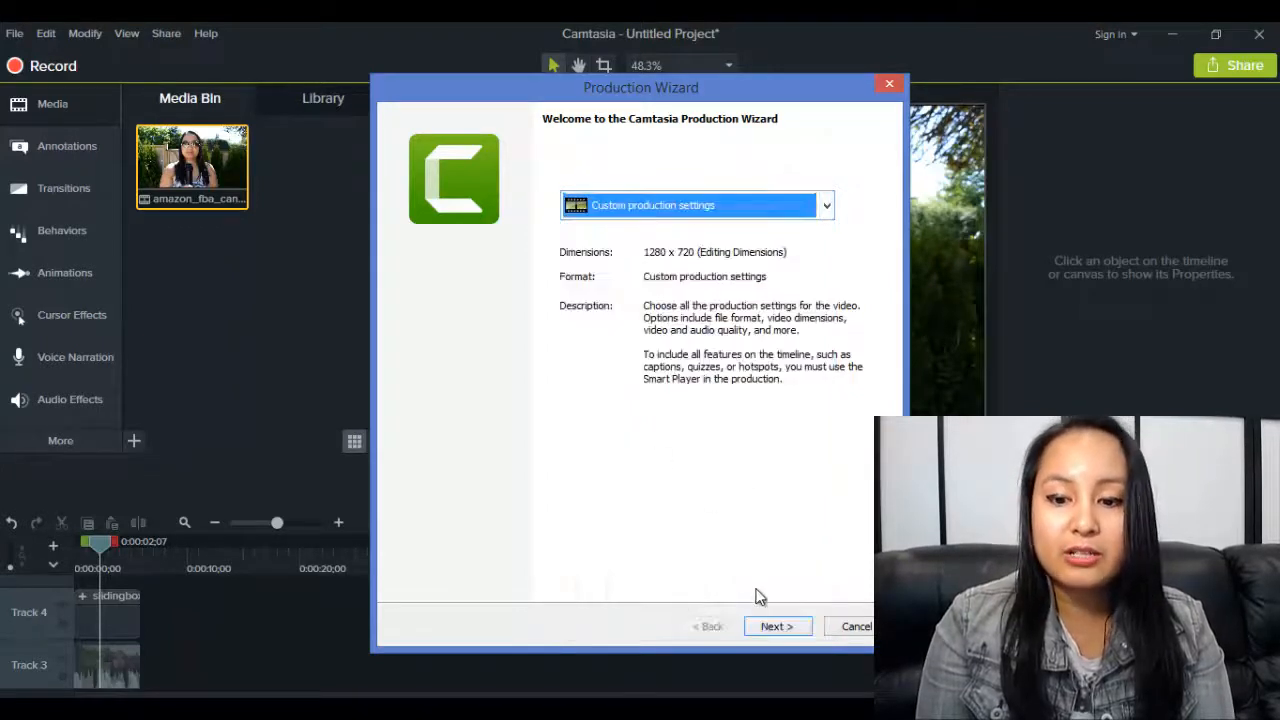
# Step: Select GIF - animation file as the output format and proceed to GIF encoding options
pyautogui.click(776, 626)
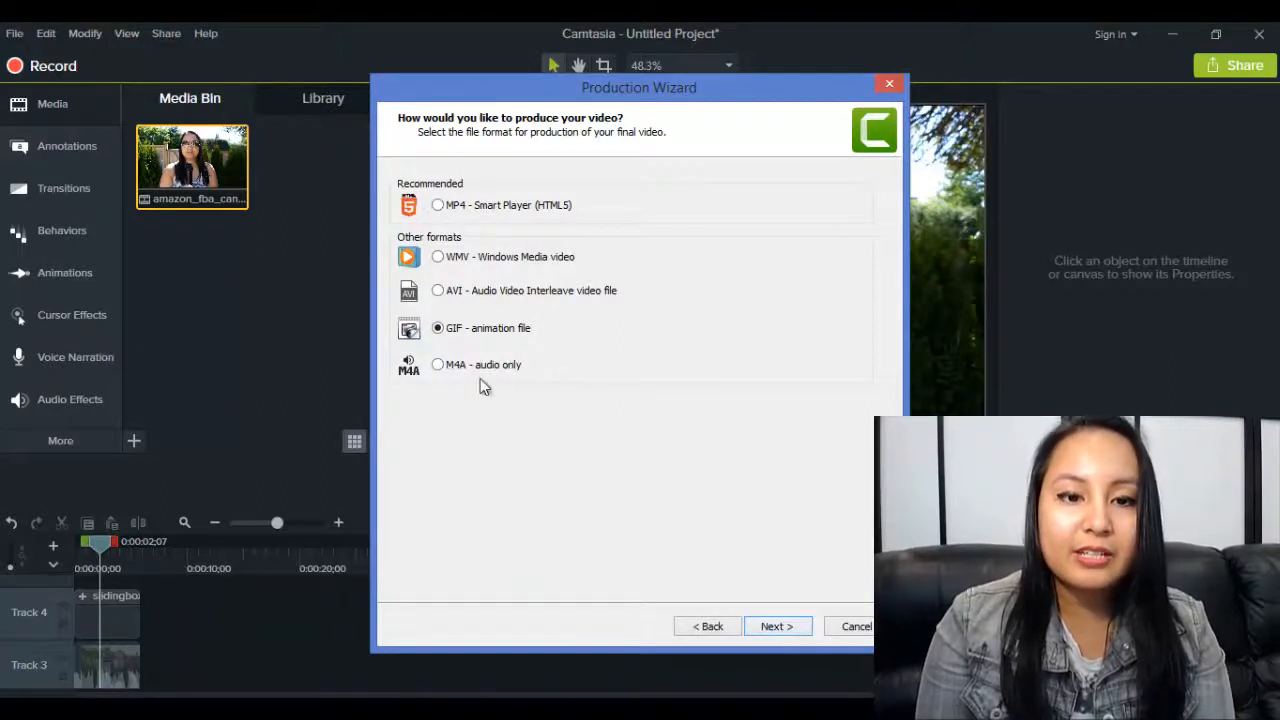
pyautogui.click(436, 204)
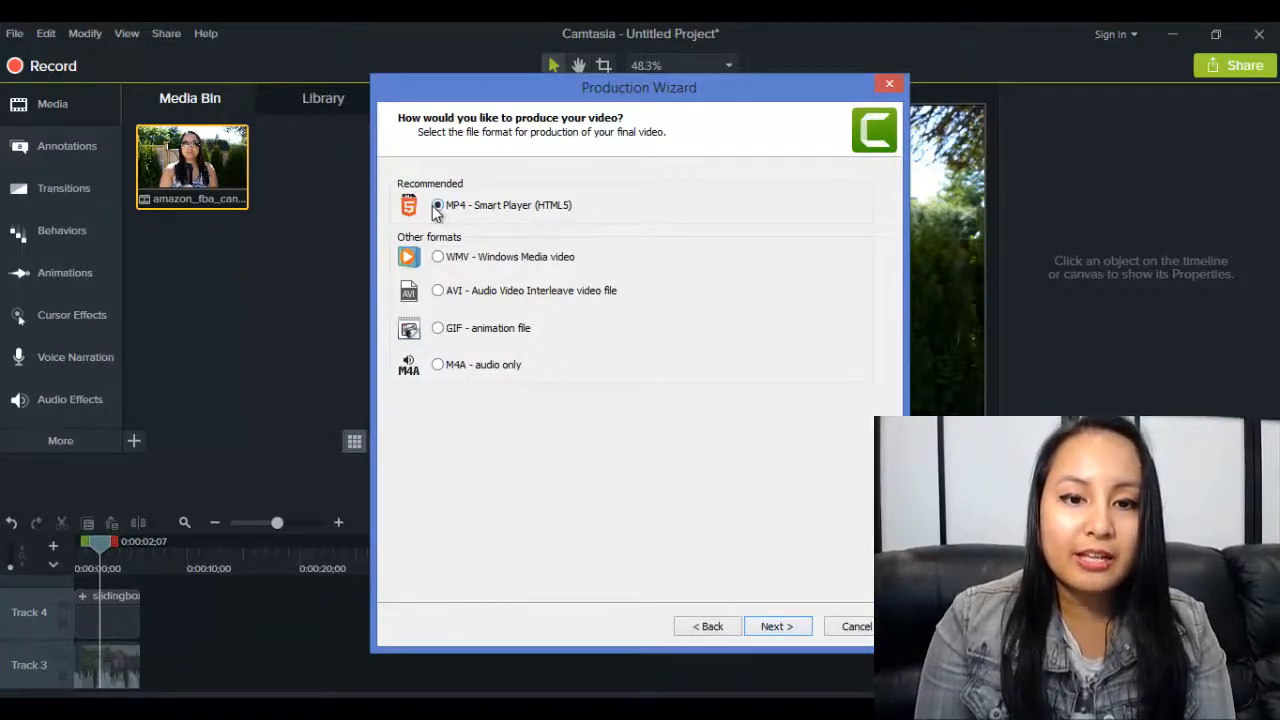
pyautogui.click(436, 204)
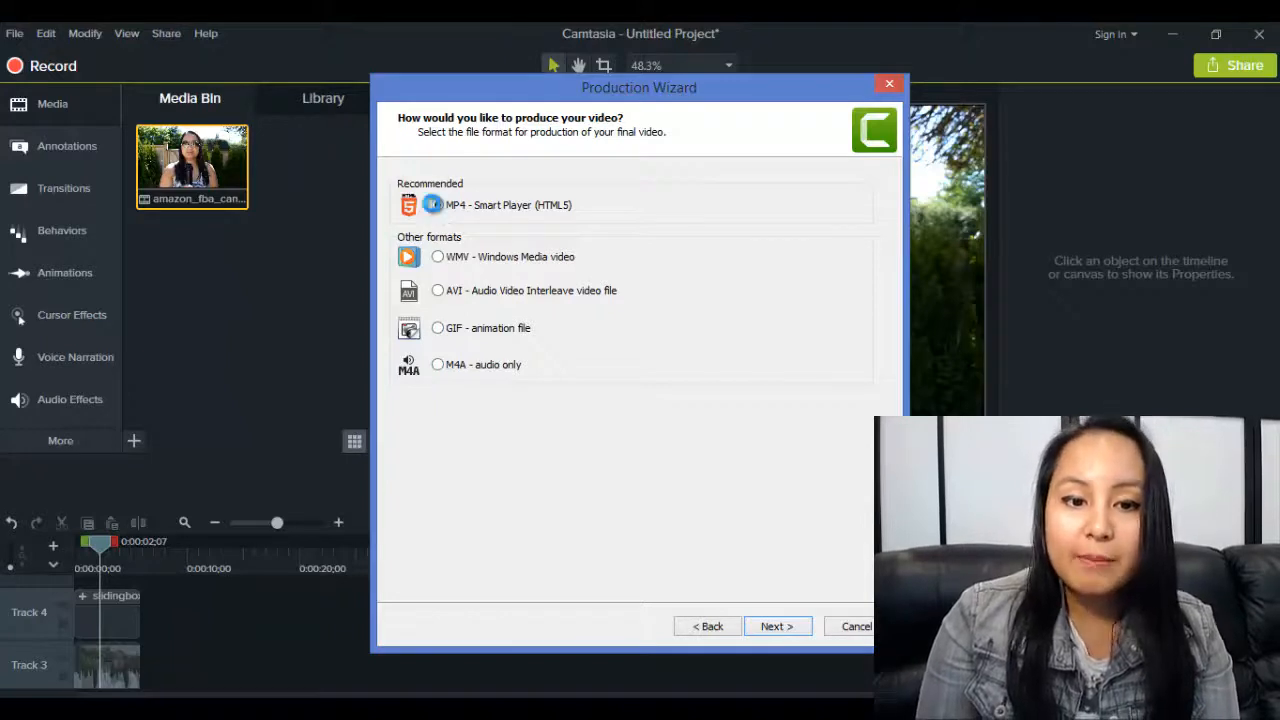
pyautogui.click(436, 204)
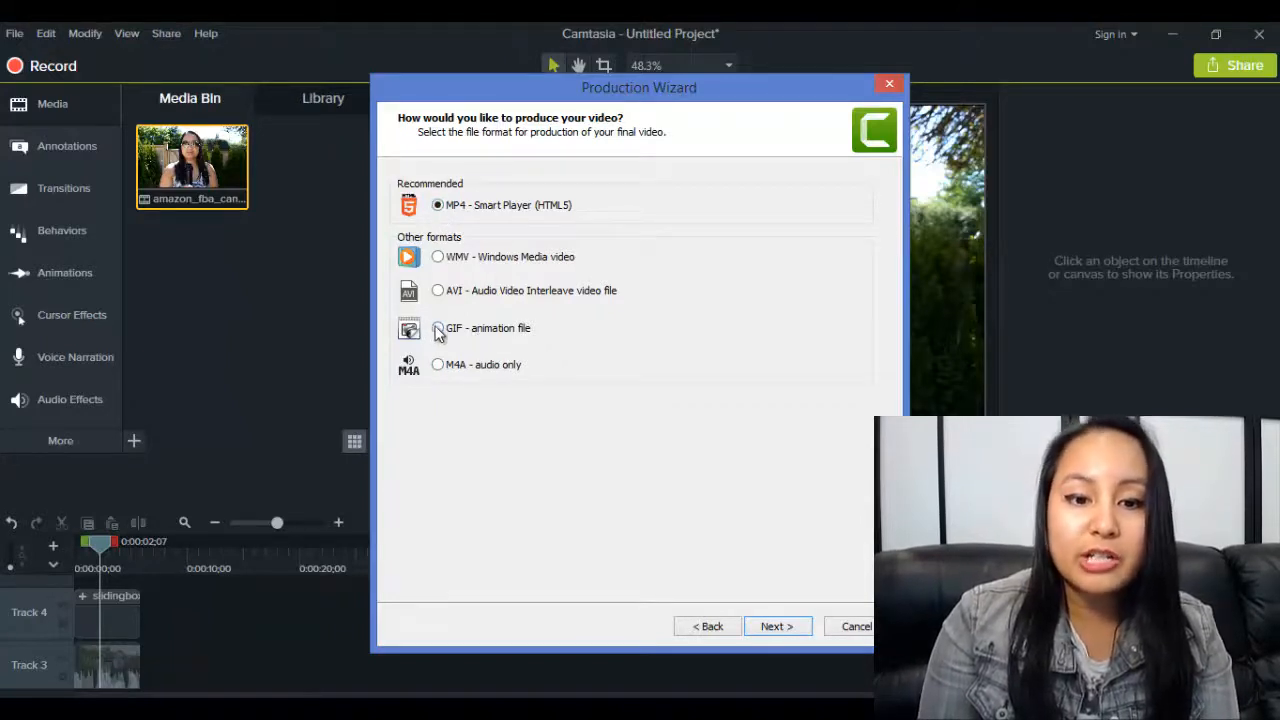
pyautogui.click(436, 328)
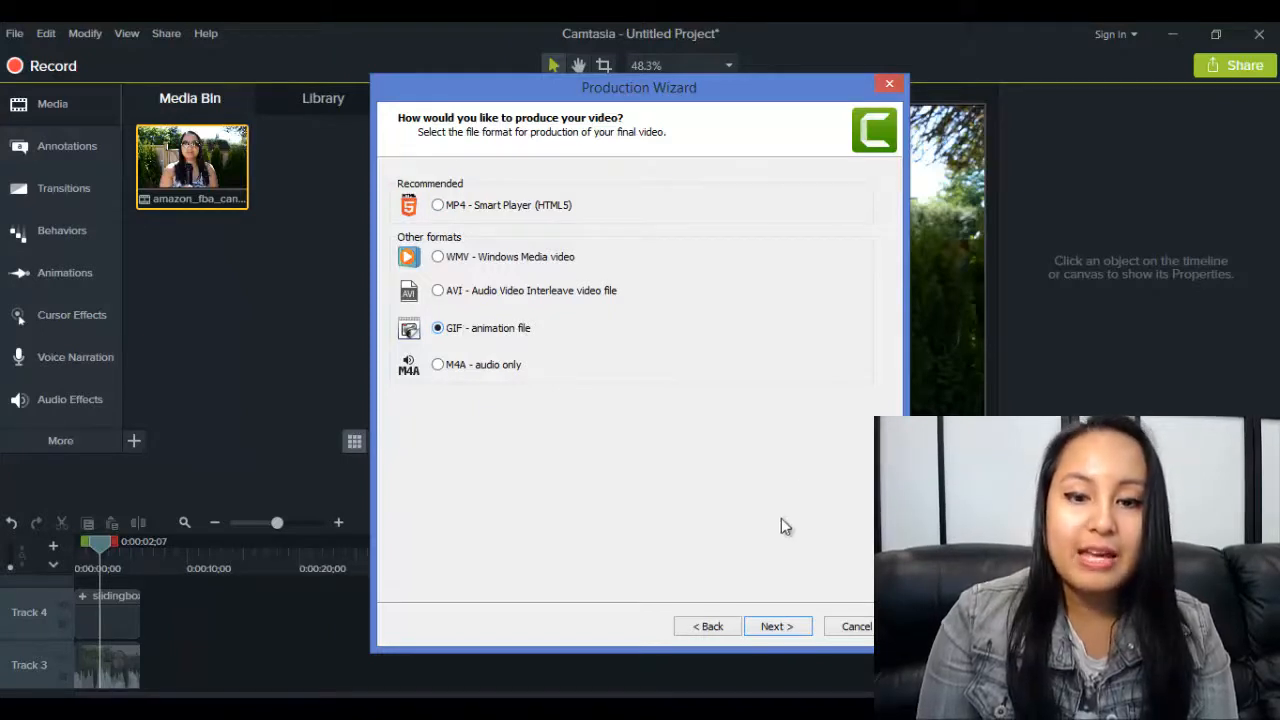
pyautogui.click(776, 626)
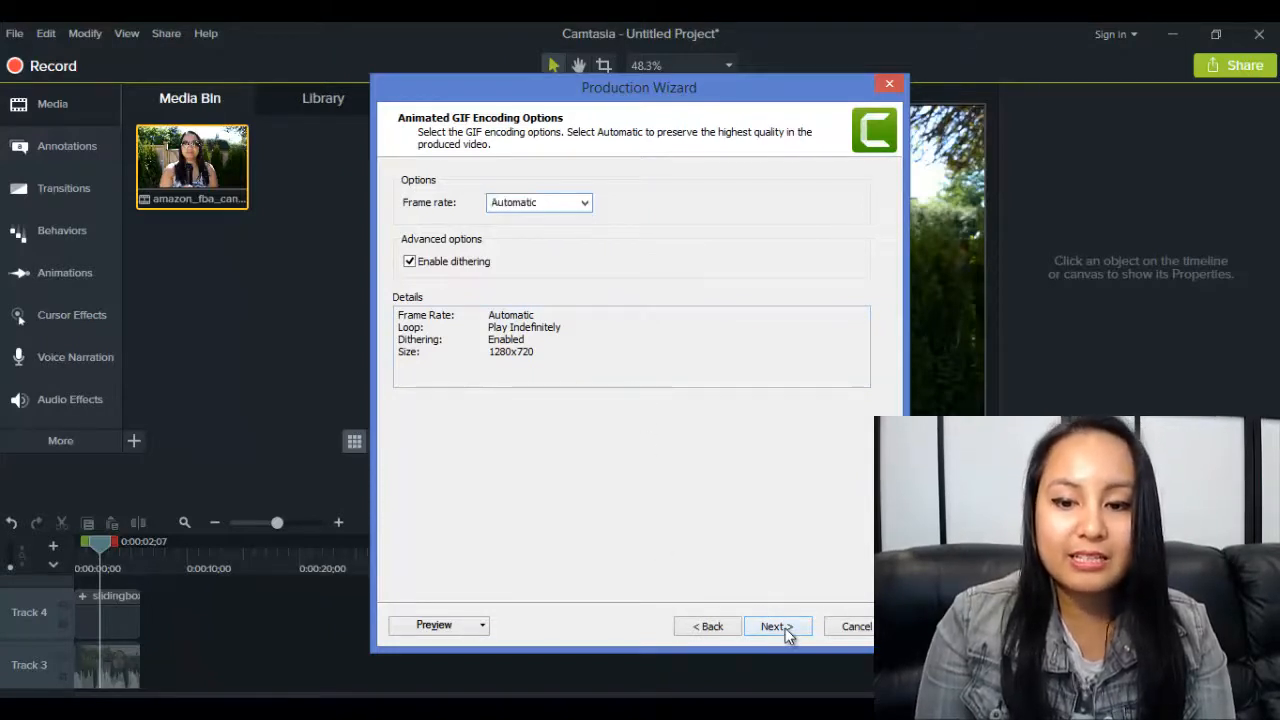
# Step: Keep automatic GIF encoding and the Current 1280x720 video size, reaching Video Options
pyautogui.click(776, 626)
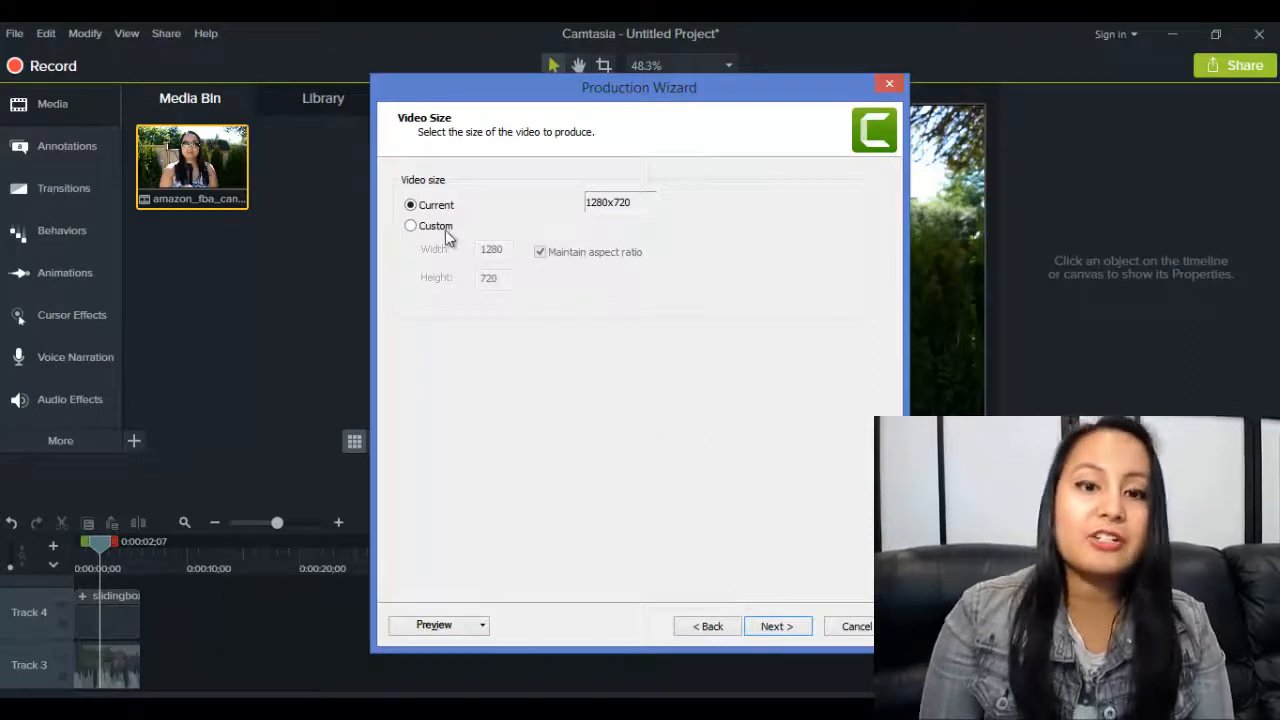
pyautogui.moveTo(576, 238)
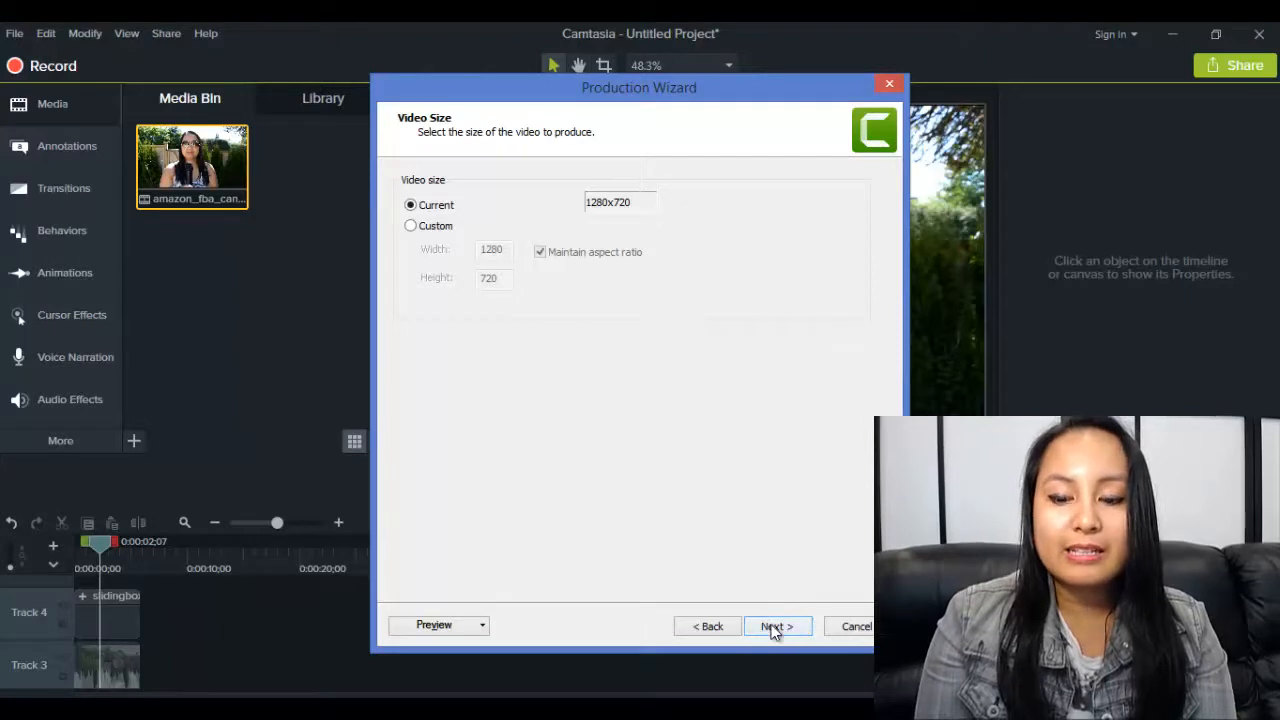
pyautogui.click(776, 624)
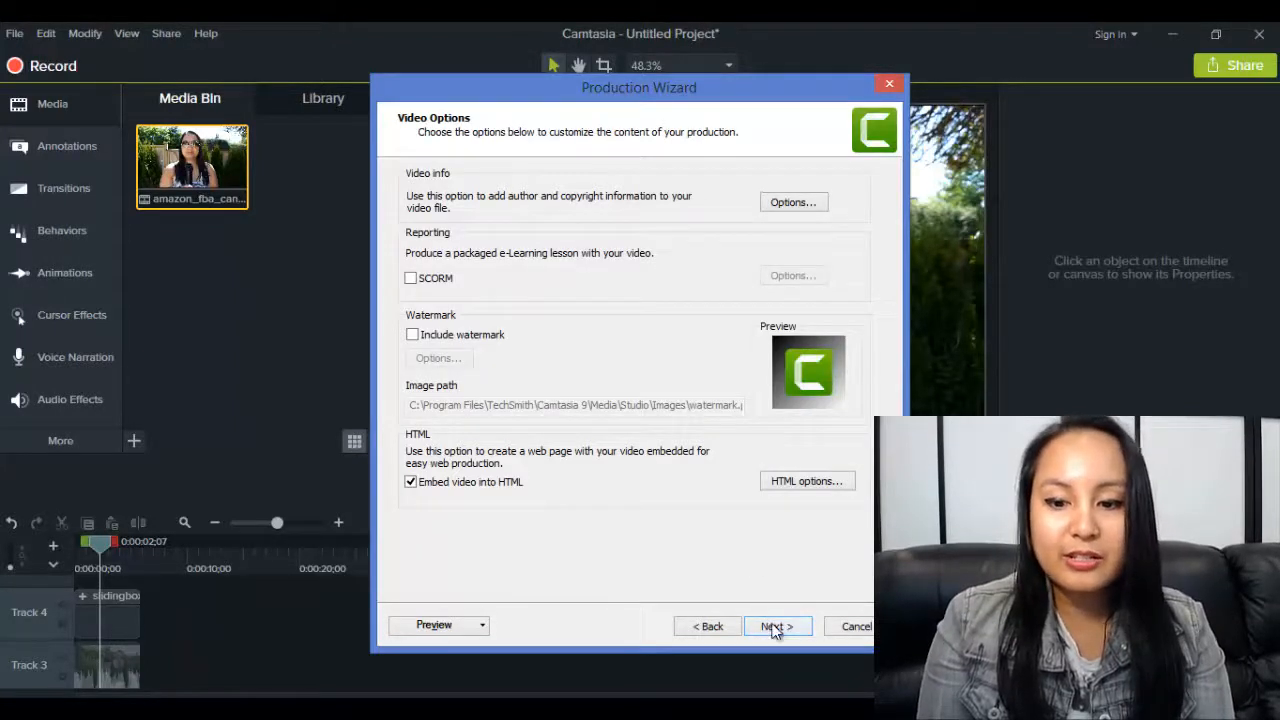
# Step: Name the production TEST GIF, saved to the Desktop, and finish the wizard
pyautogui.click(776, 626)
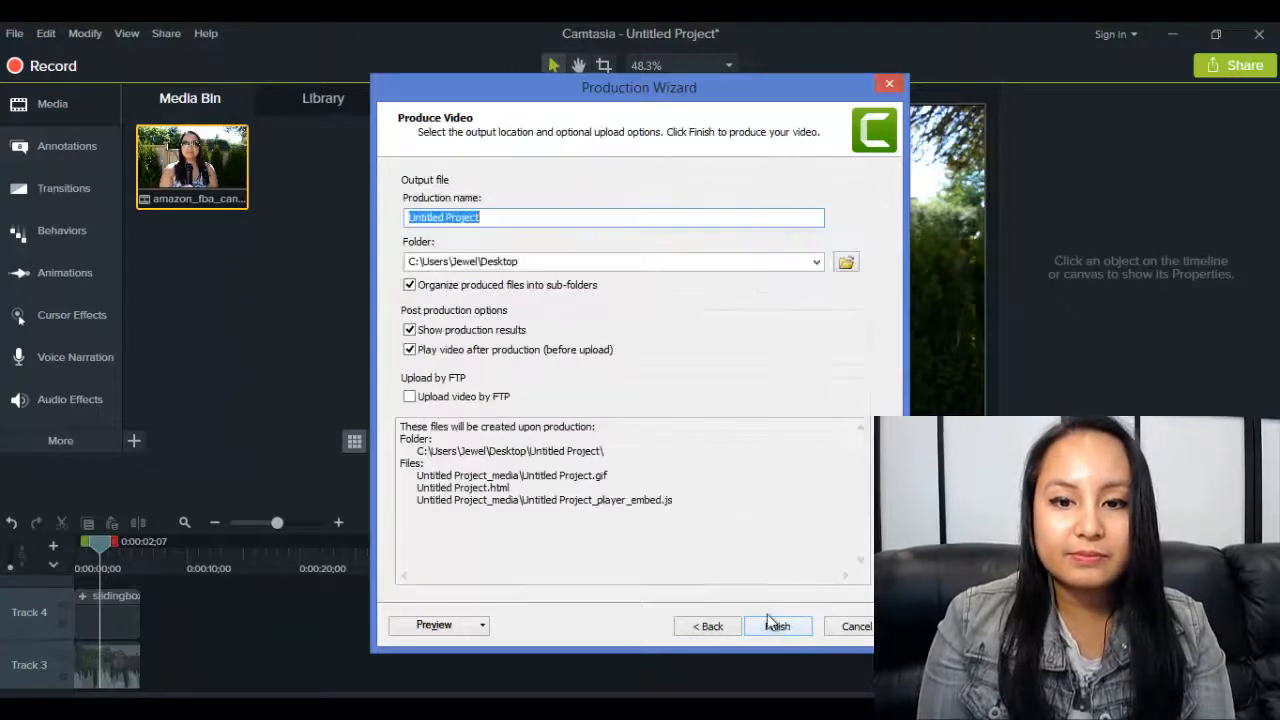
pyautogui.moveTo(760, 604)
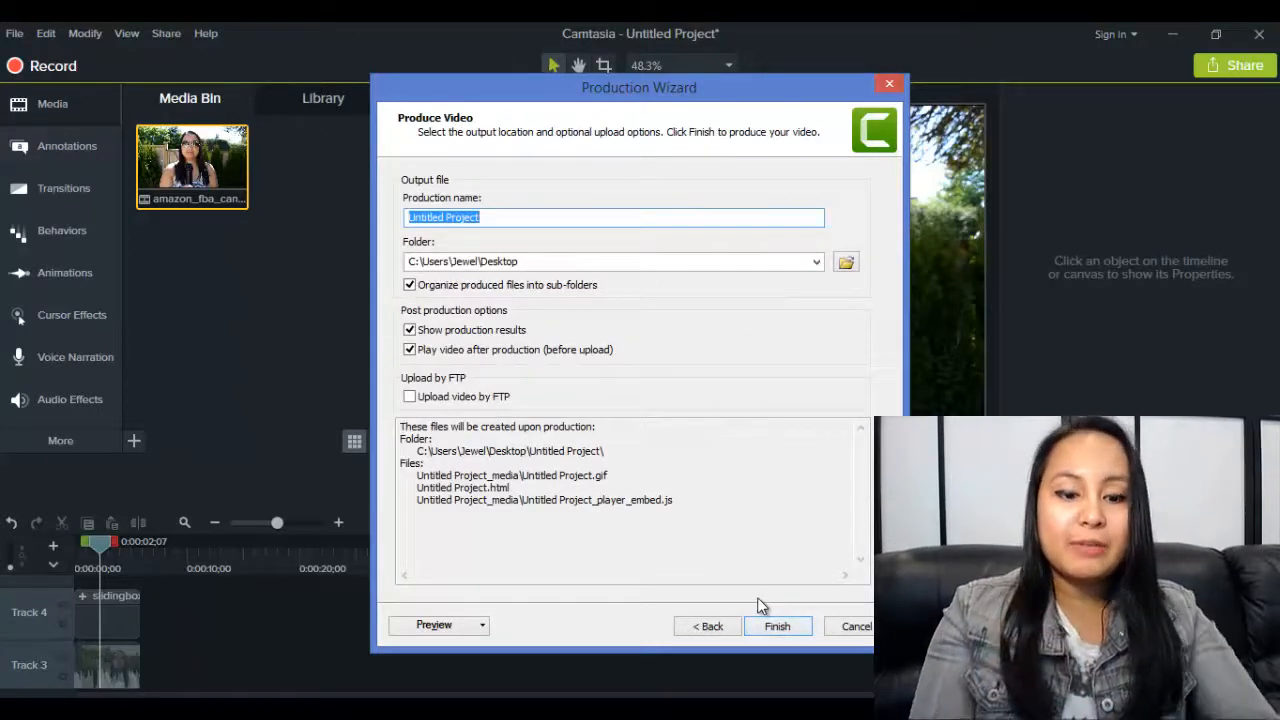
pyautogui.write('TEST GIF')
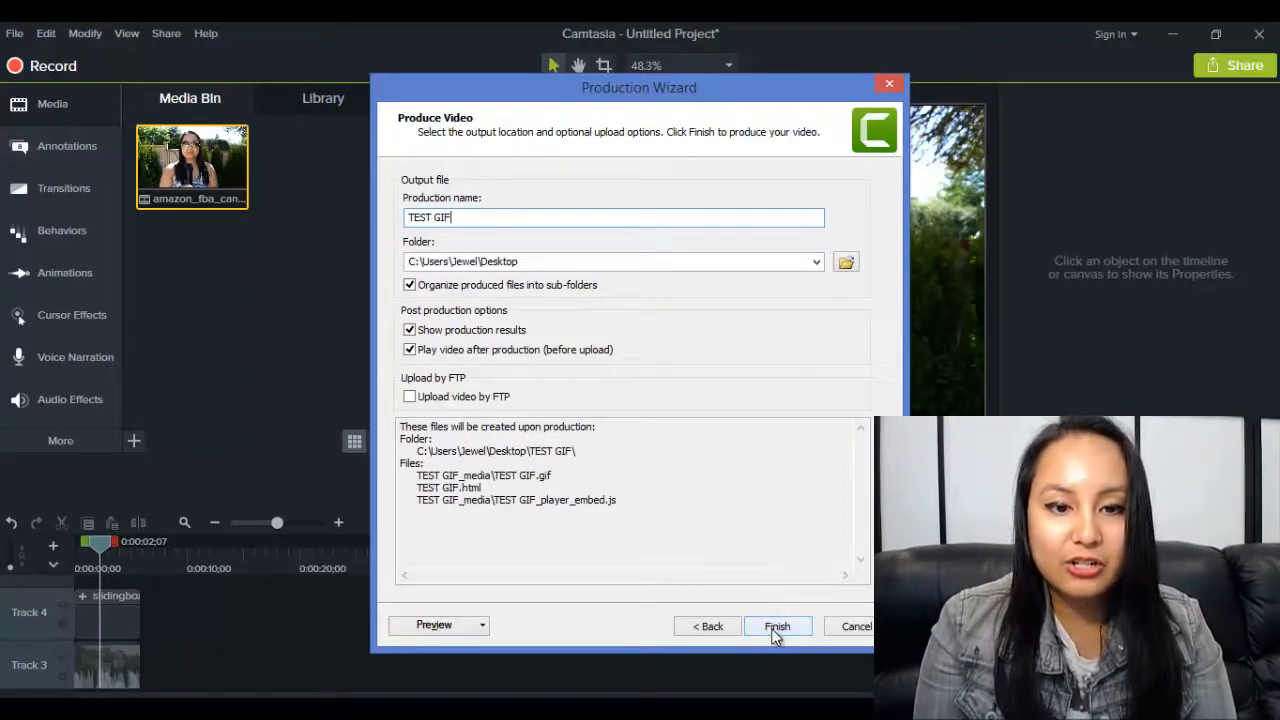
pyautogui.click(776, 626)
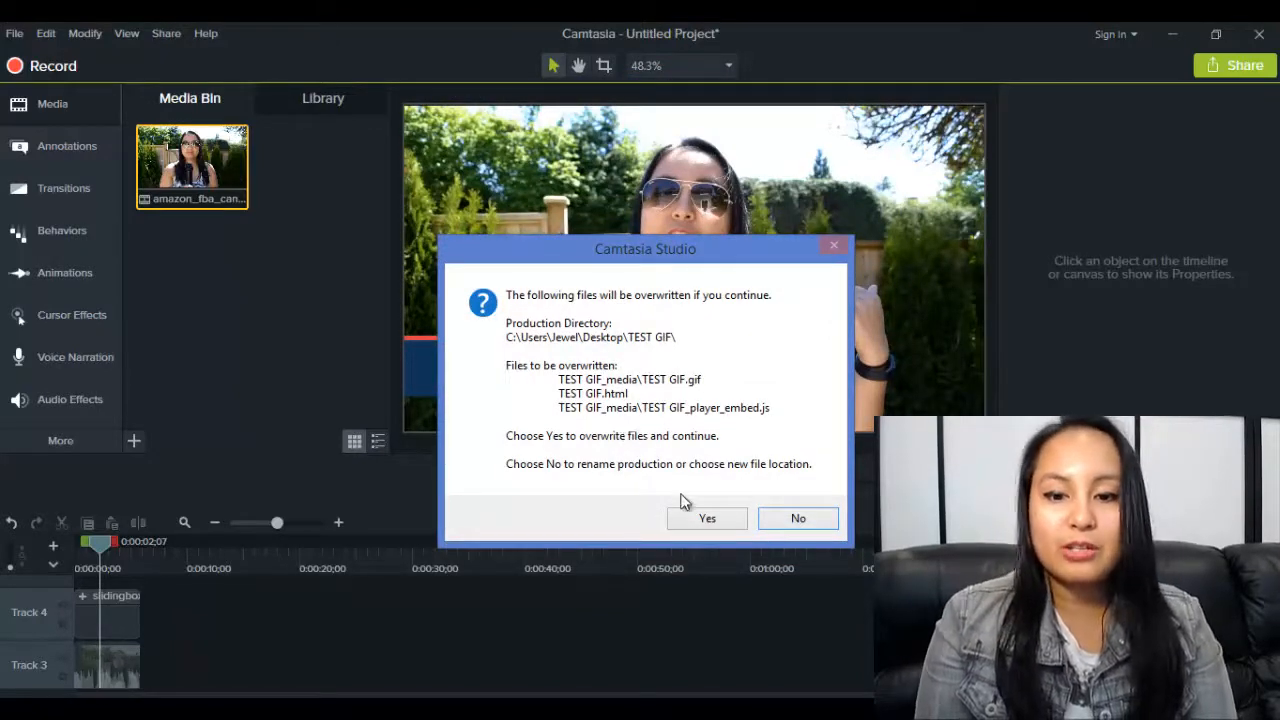
pyautogui.moveTo(564, 504)
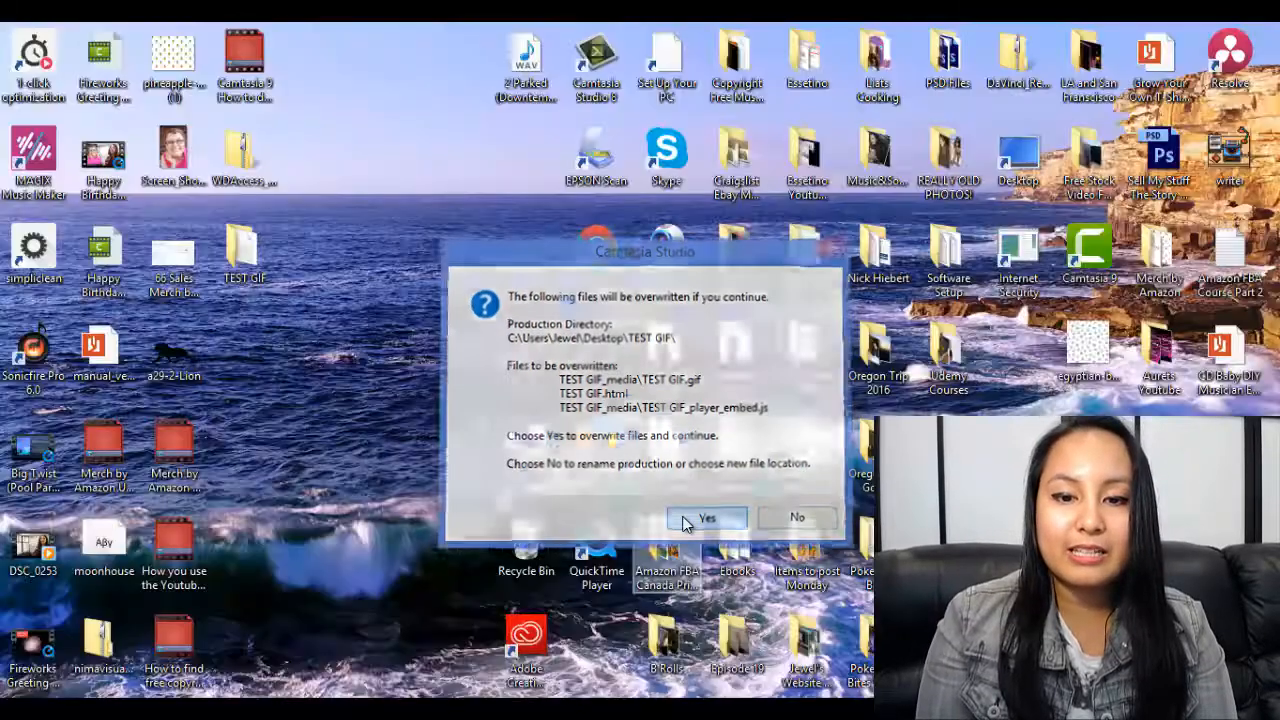
# Step: Confirm overwriting the existing TEST GIF files so production completes
pyautogui.click(708, 516)
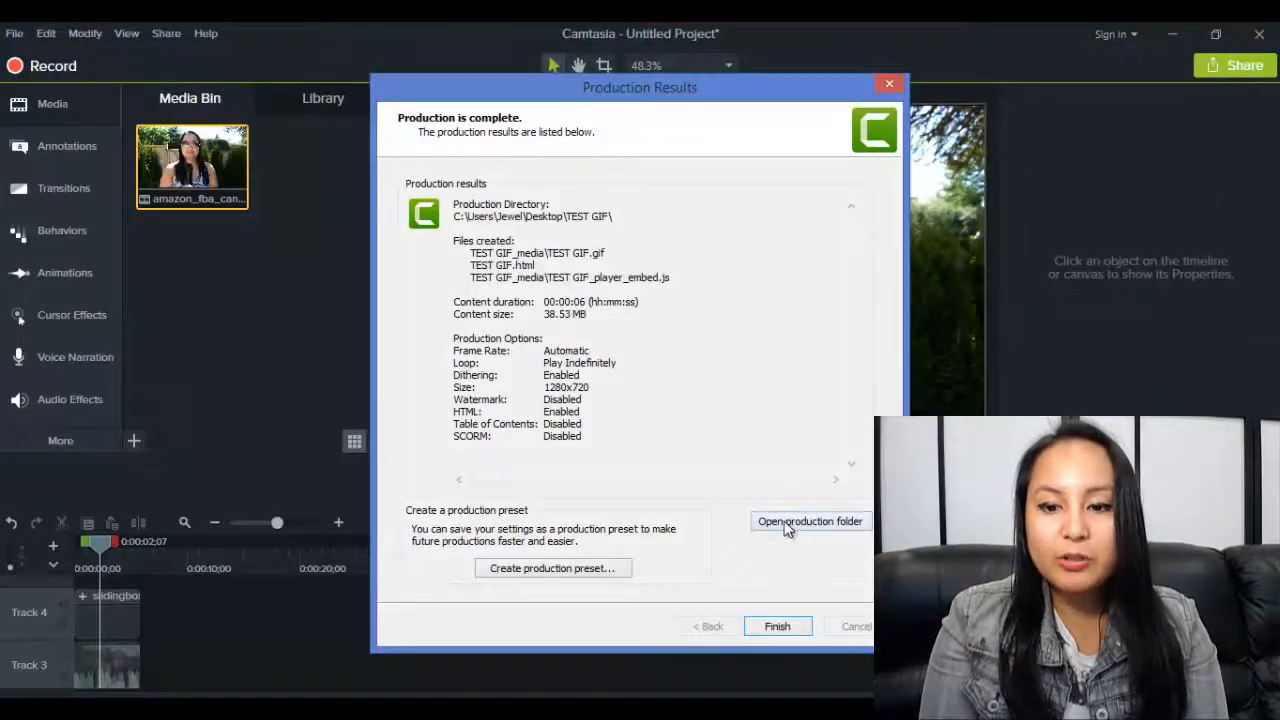
# Step: Open the production folder and enter the TEST GIF_media subfolder holding the finished GIF
pyautogui.click(808, 520)
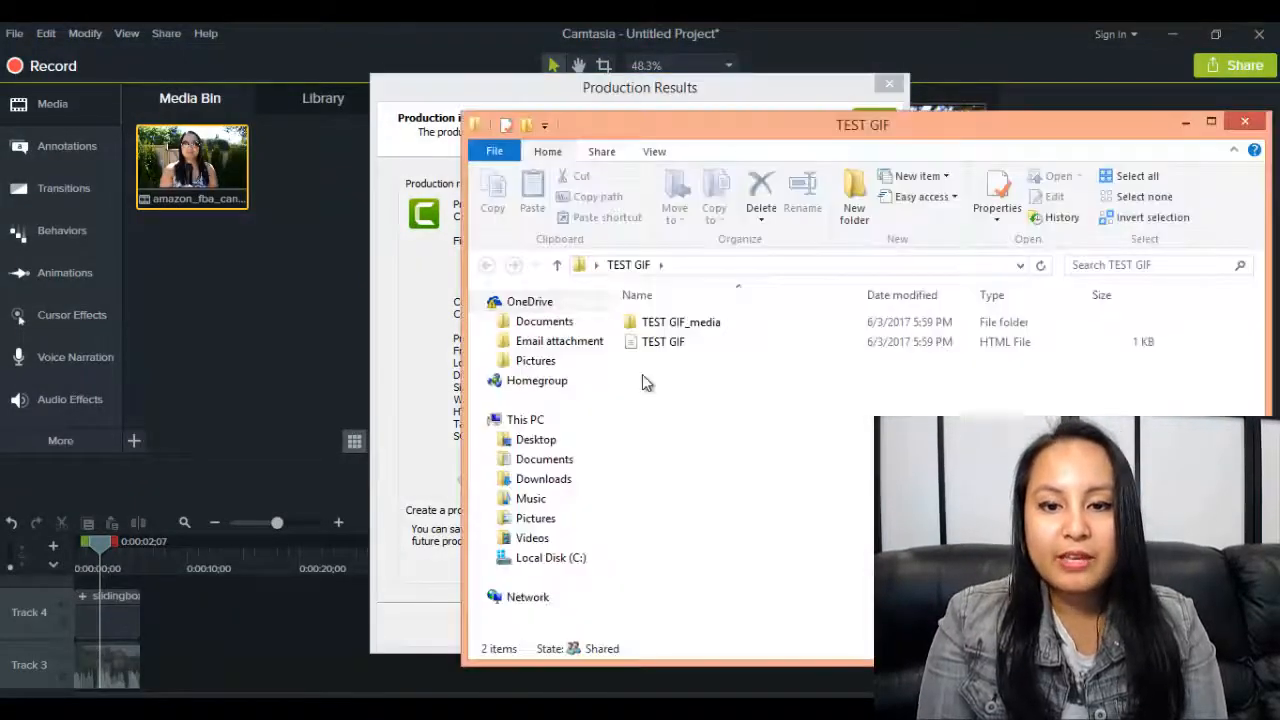
pyautogui.click(680, 320)
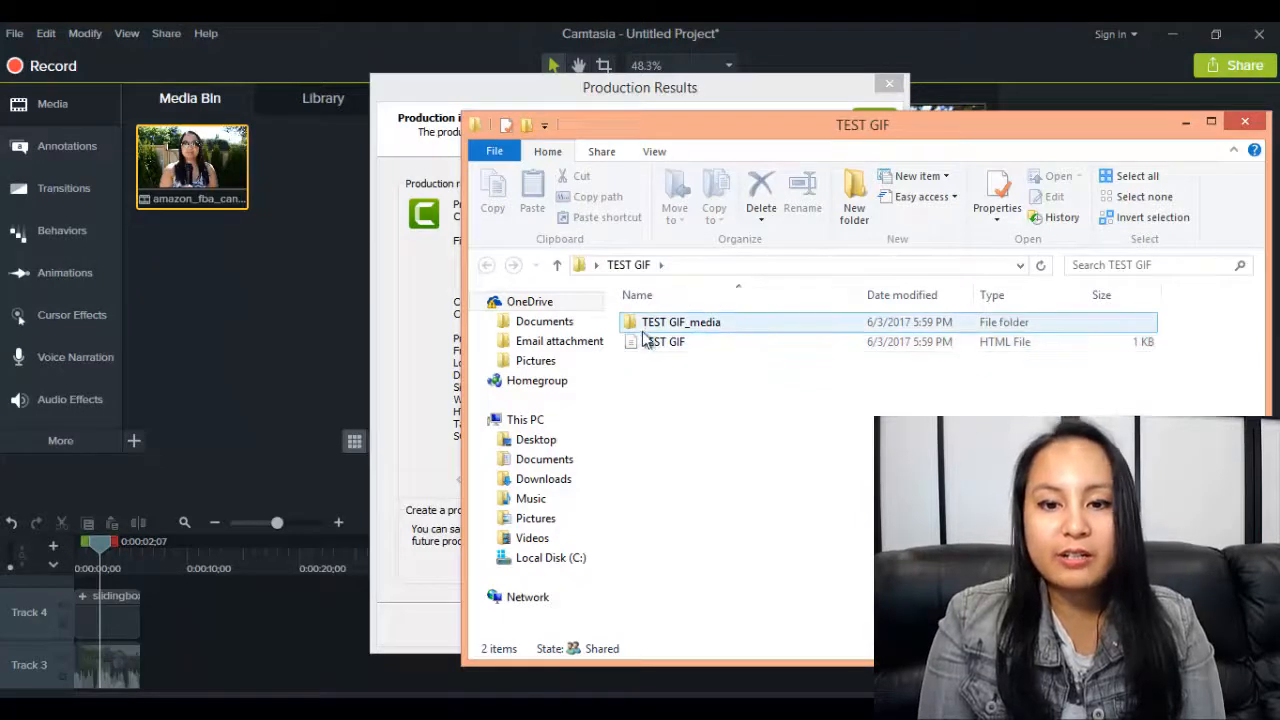
pyautogui.doubleClick(680, 320)
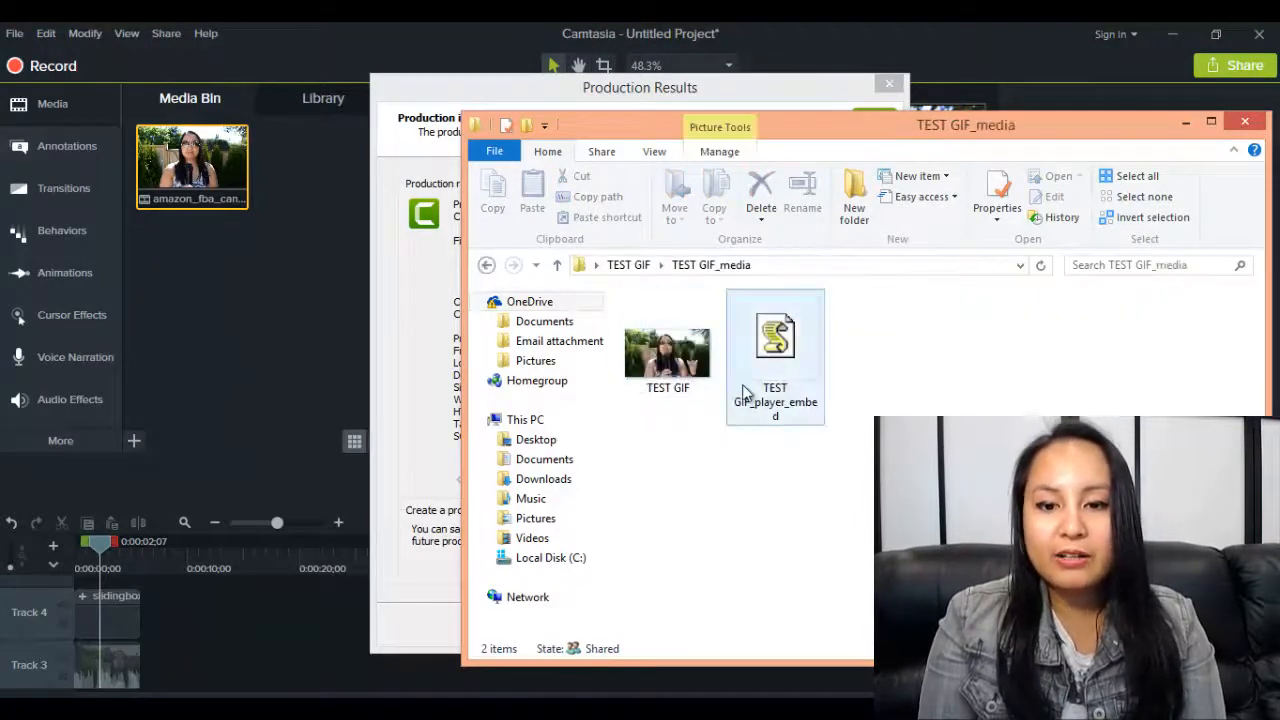